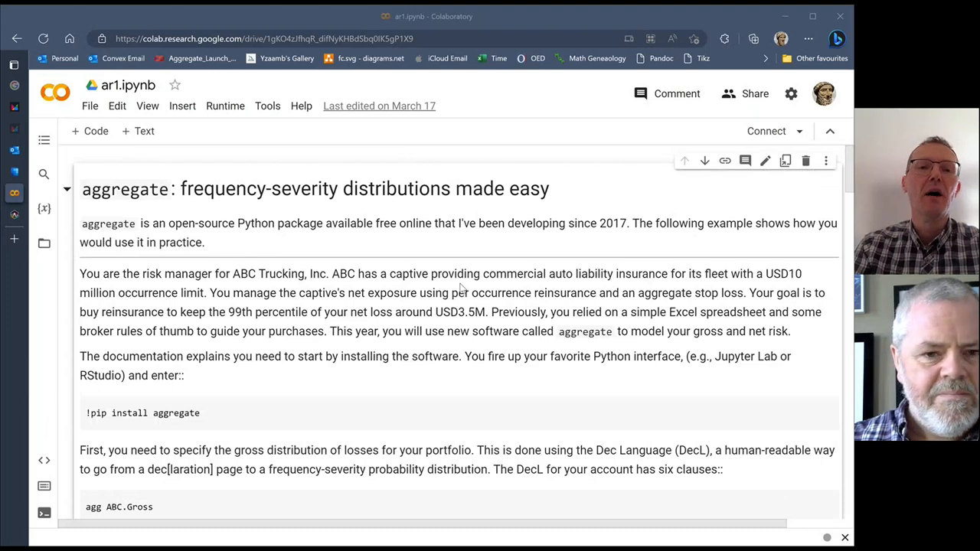
Scroll through aggregate_example.Rmd to its Python chunk defining means, tmeans and weights
{"action": "scroll", "scroll_direction": "down", "scroll_amount": 3}
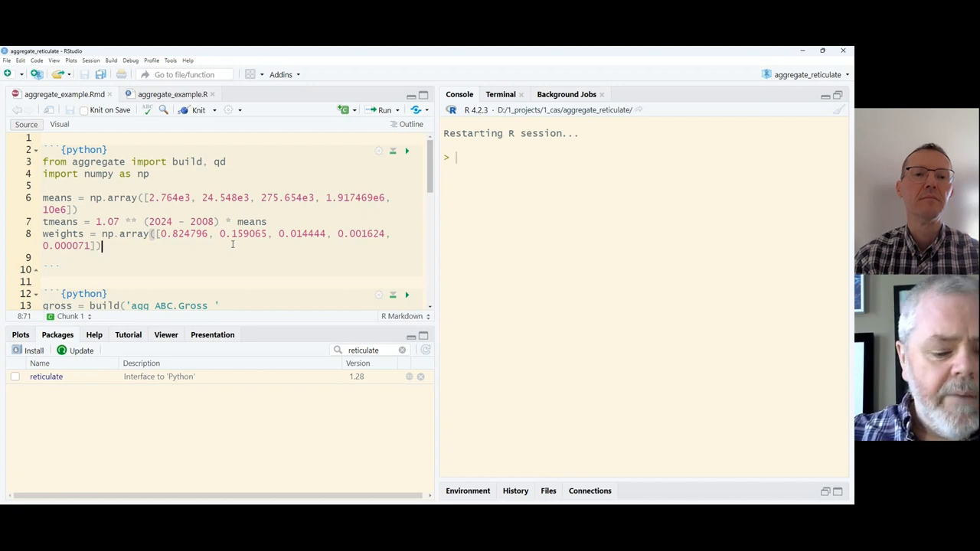
Start a Python REPL with reticulate::repl_python() and highlight the aggregate package import
{"action": "type", "text": "reticulate::repl_python()"}
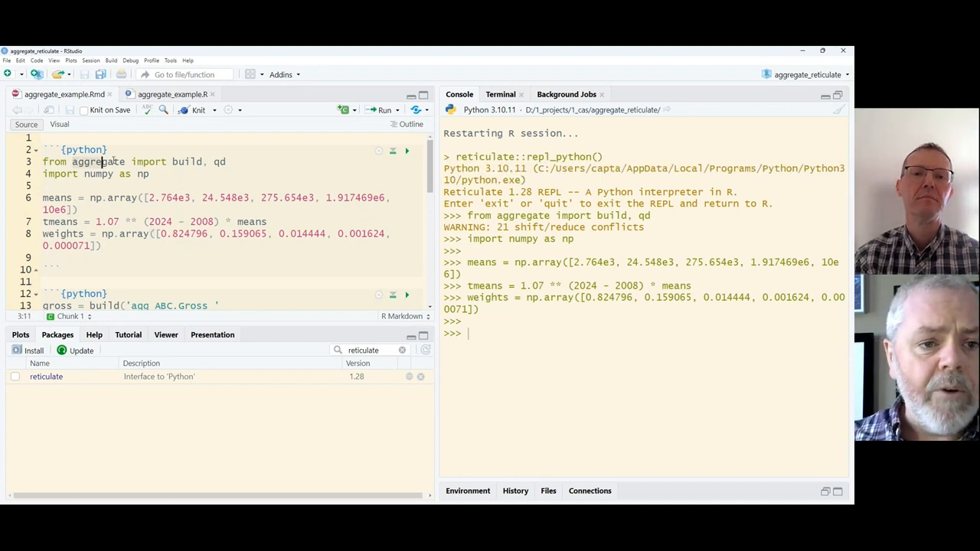
{"action": "double_click", "coordinate": [98, 161]}
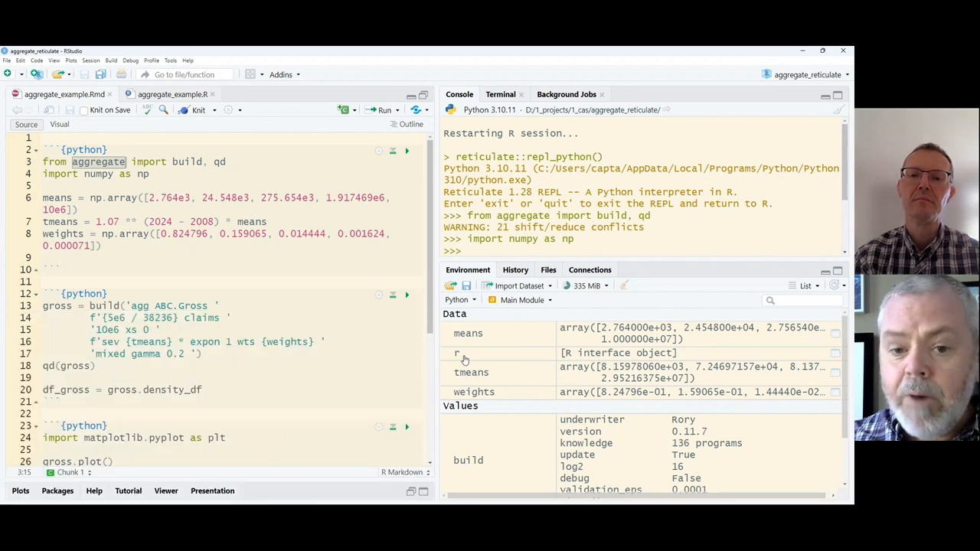
{"action": "mouse_move", "coordinate": [459, 358]}
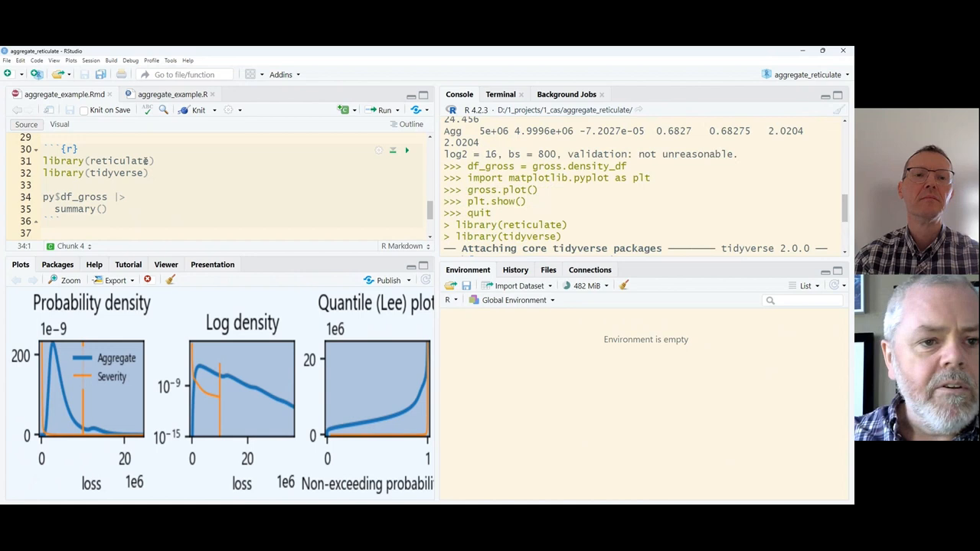
Run the py$df_gross |> summary() chunk to summarise loss, p_total and other columns
{"action": "left_click", "coordinate": [65, 148]}
{"action": "type", "text": "ggplot(aes(loss, p_total)) +"}
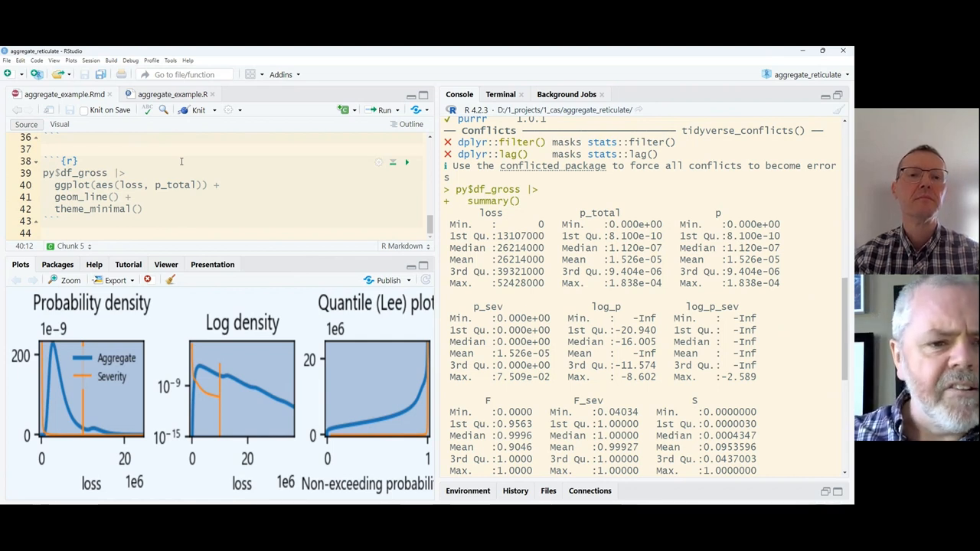
{"action": "left_click", "coordinate": [46, 173]}
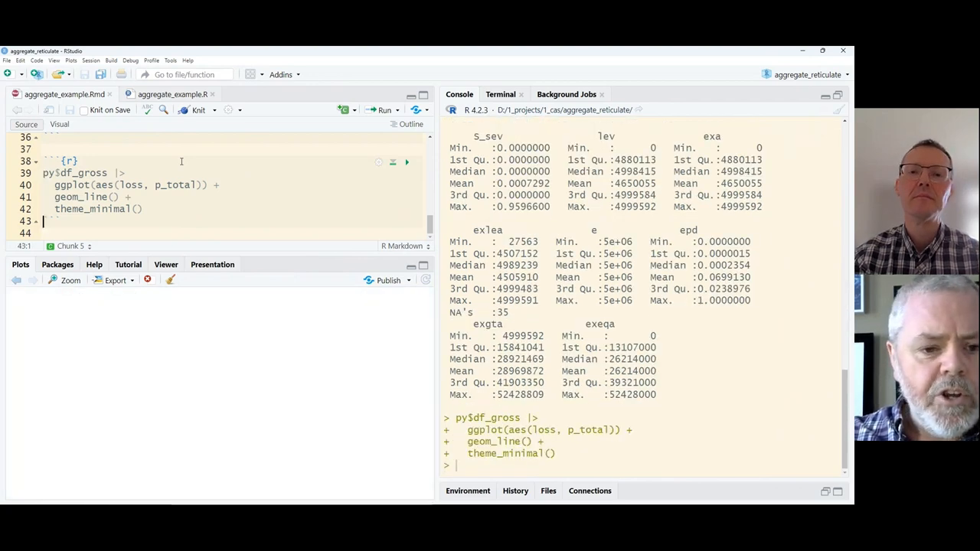
{"action": "left_click", "coordinate": [407, 162]}
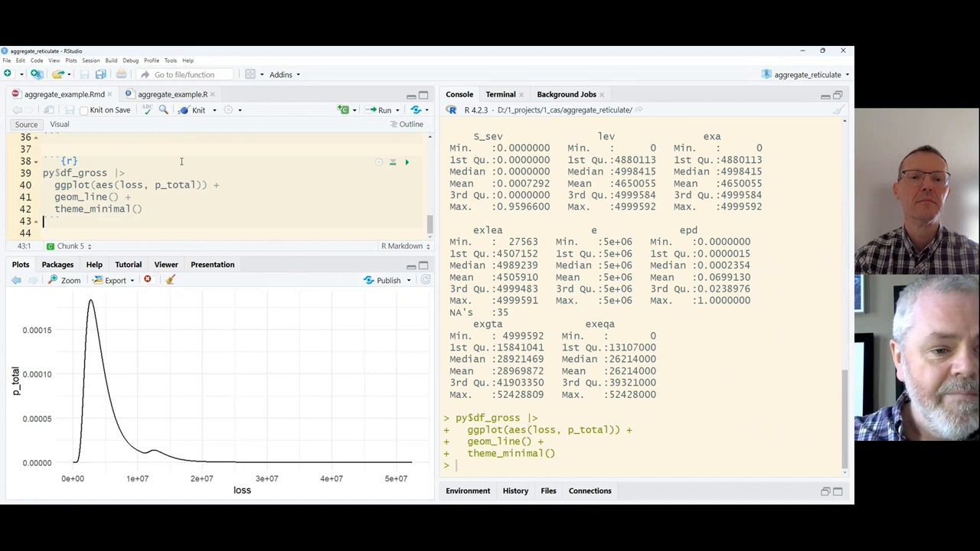
{"action": "mouse_move", "coordinate": [146, 358]}
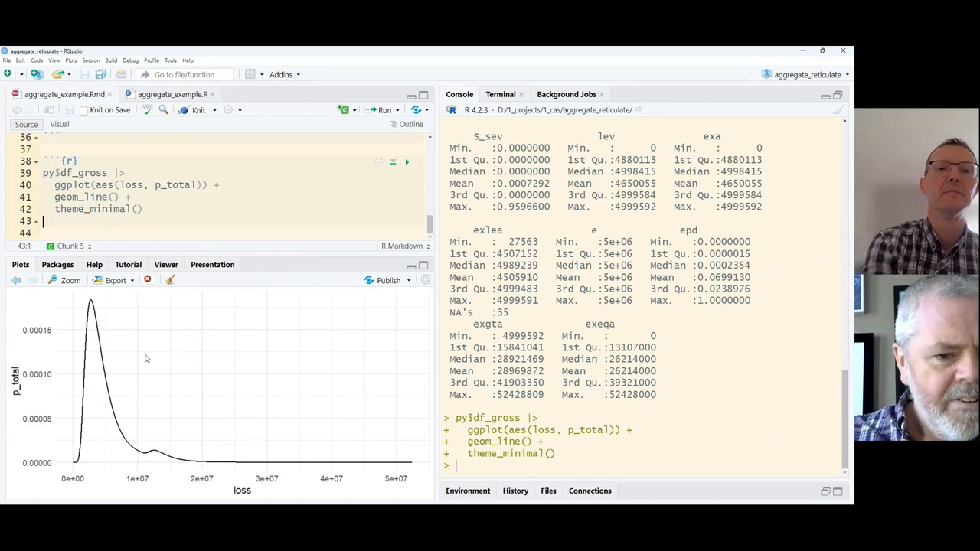
{"action": "mouse_move", "coordinate": [155, 453]}
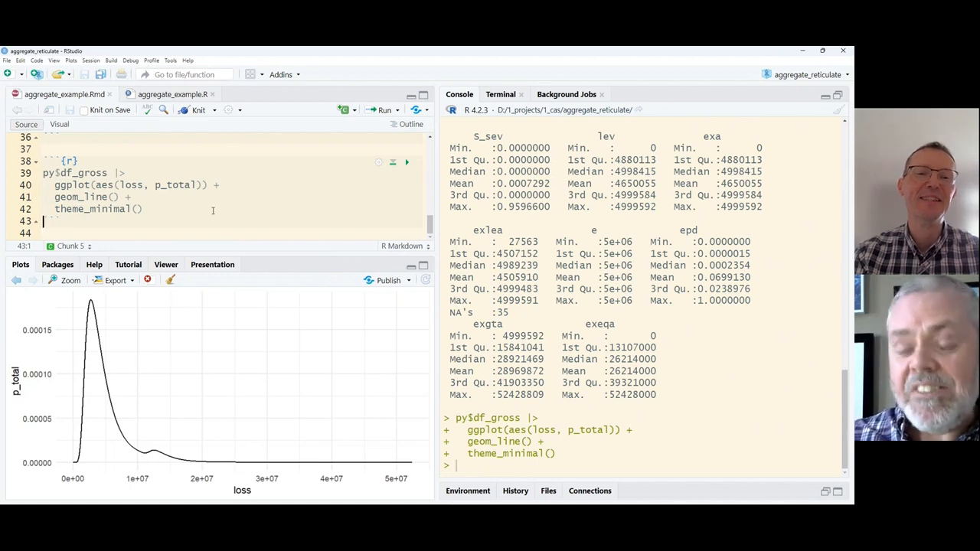
{"action": "mouse_move", "coordinate": [216, 207]}
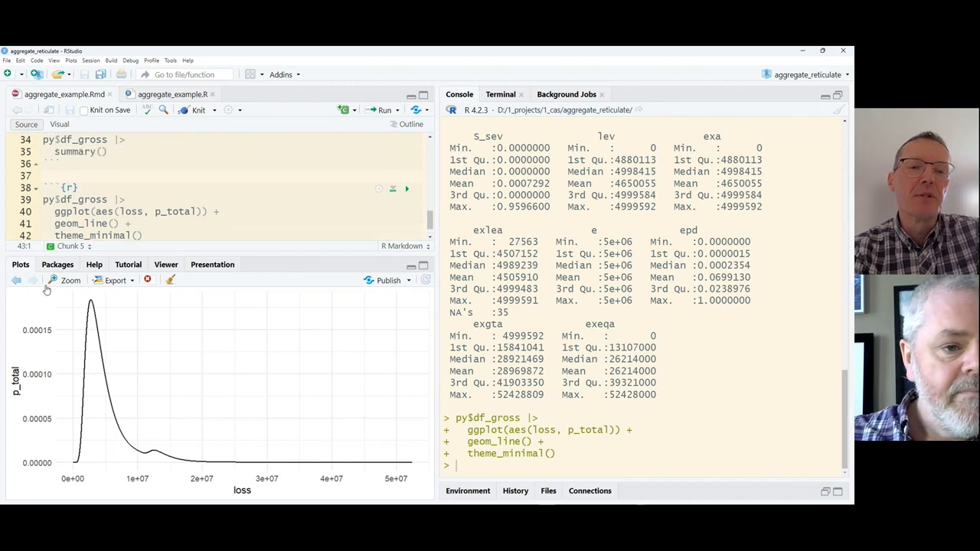
{"action": "left_click", "coordinate": [30, 280]}
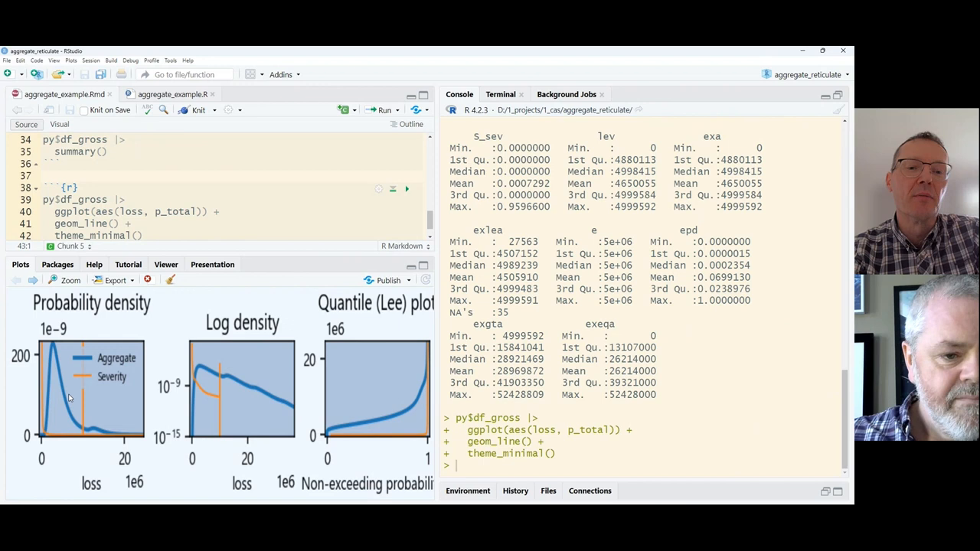
{"action": "mouse_move", "coordinate": [60, 371]}
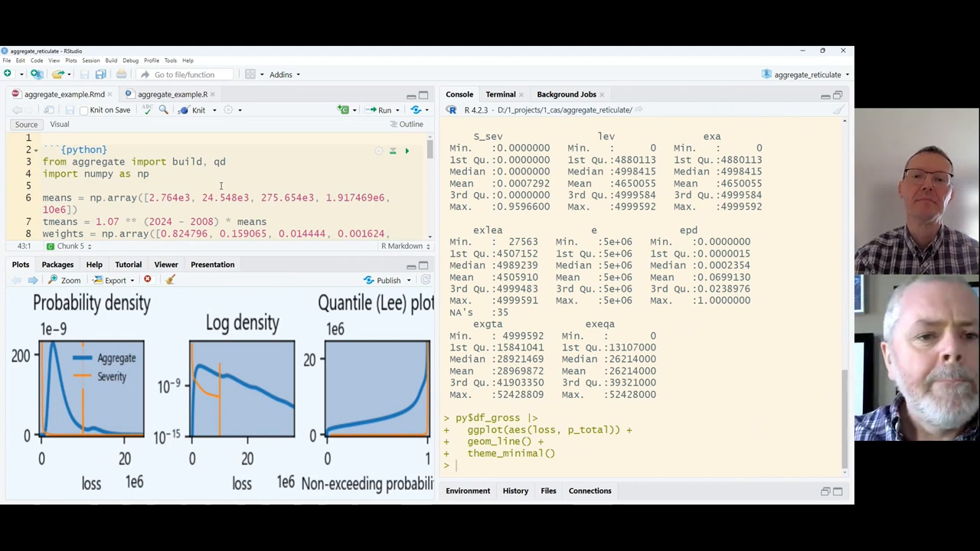
Switch to the aggregate_example.R script and place the cursor on the aggregate import line
{"action": "left_click", "coordinate": [173, 94]}
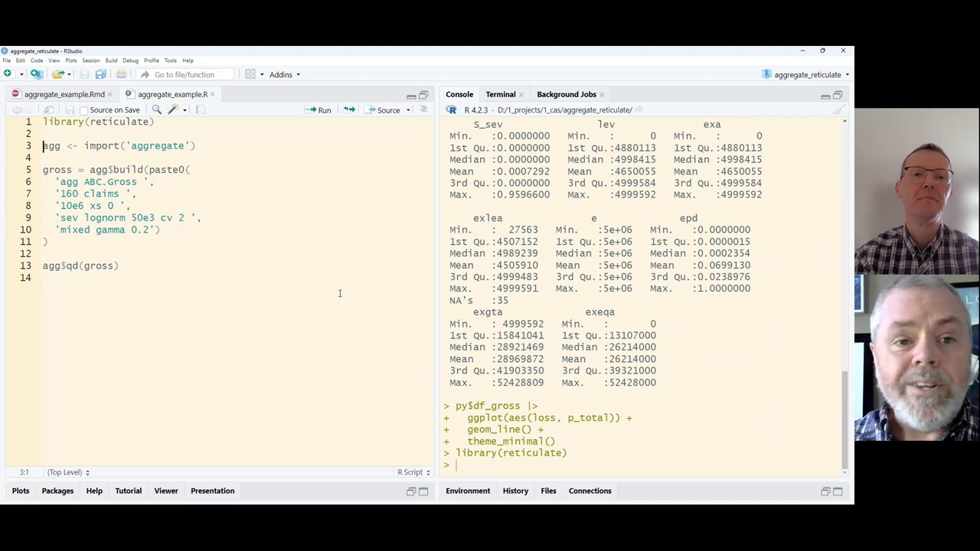
{"action": "left_click", "coordinate": [65, 146]}
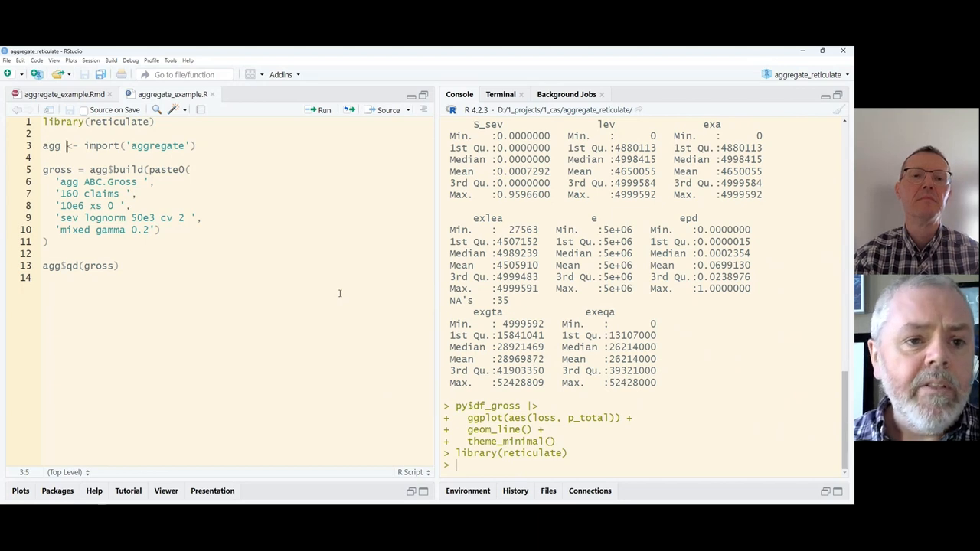